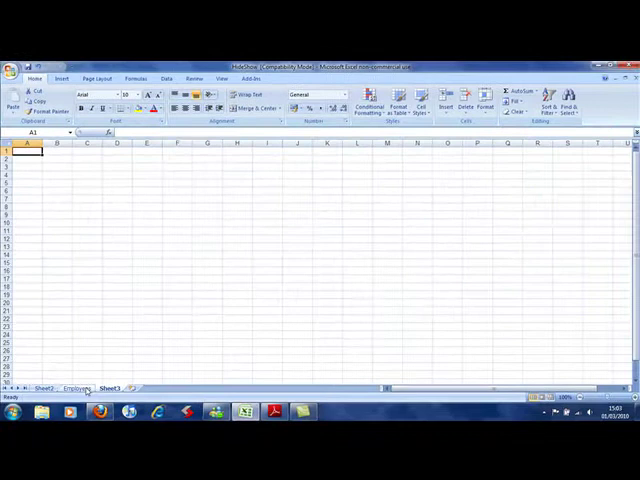
Reach Move or Copy Sheet from Home > Format and close it without changes.
left_click(44, 388)
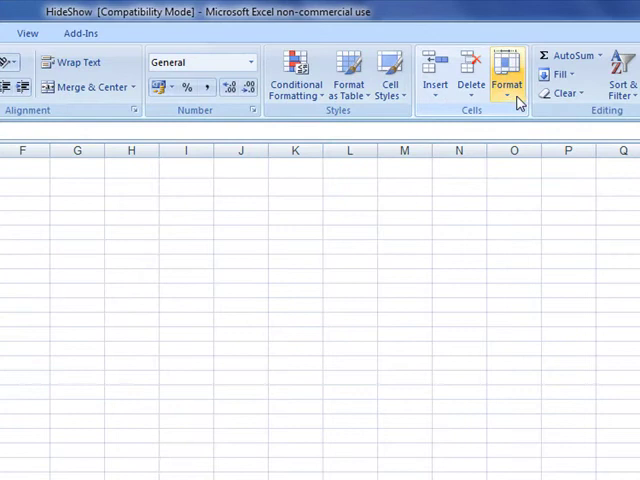
left_click(512, 72)
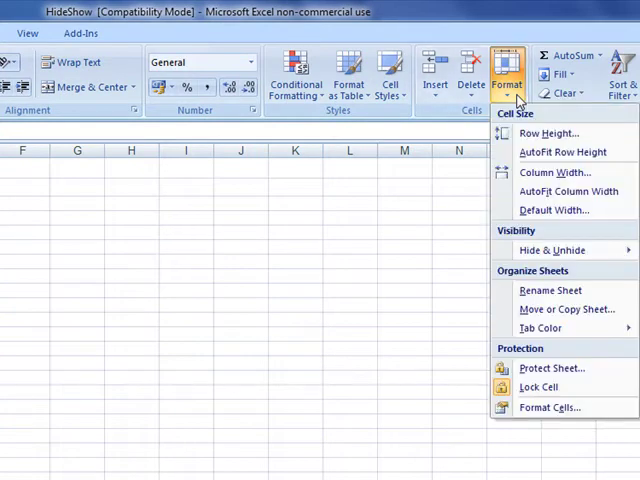
mouse_move(568, 308)
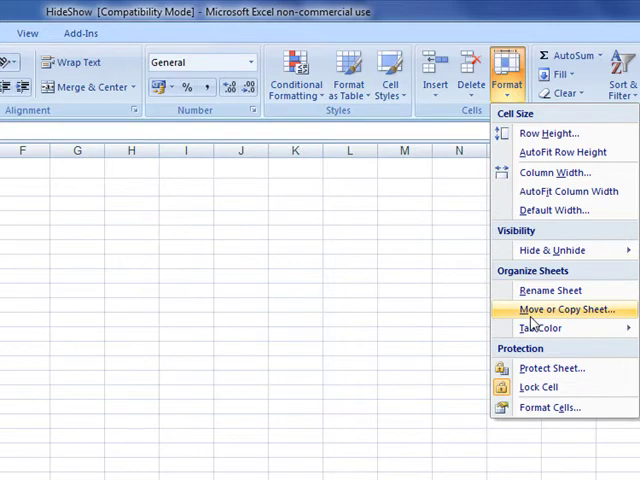
left_click(572, 308)
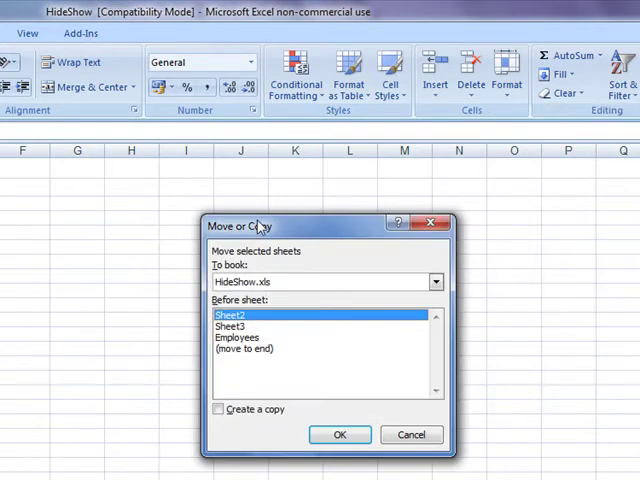
mouse_move(288, 236)
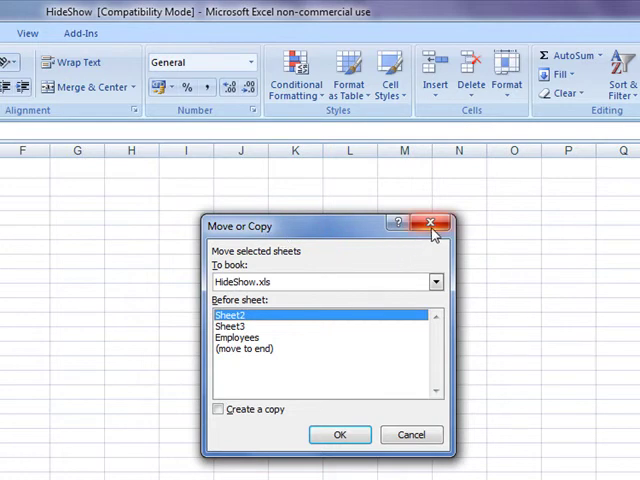
left_click(430, 224)
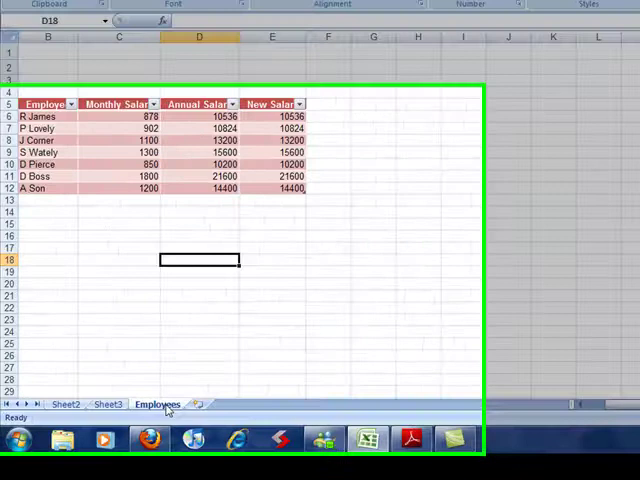
Bring up Move or Copy for the Employees sheet via its tab menu.
right_click(156, 404)
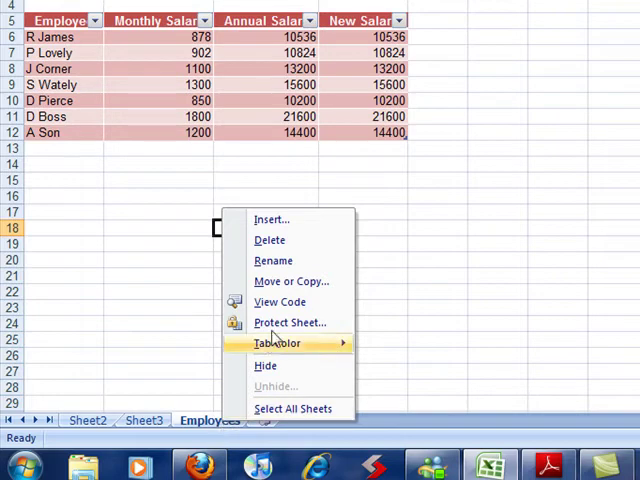
mouse_move(292, 280)
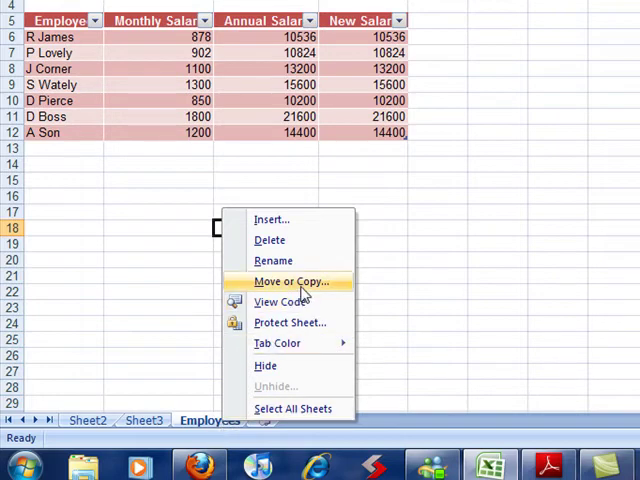
left_click(292, 280)
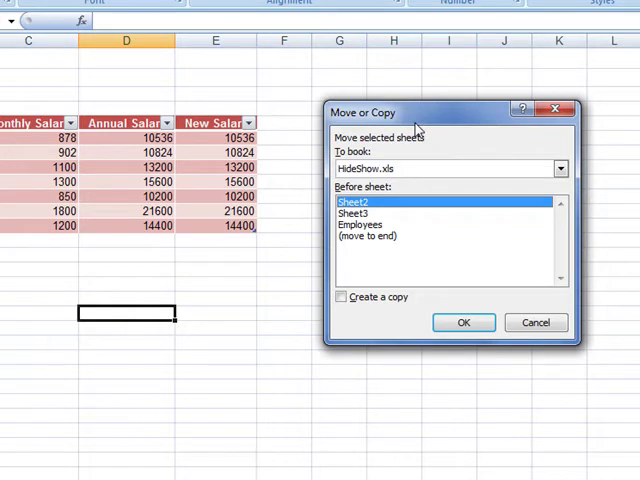
mouse_move(530, 84)
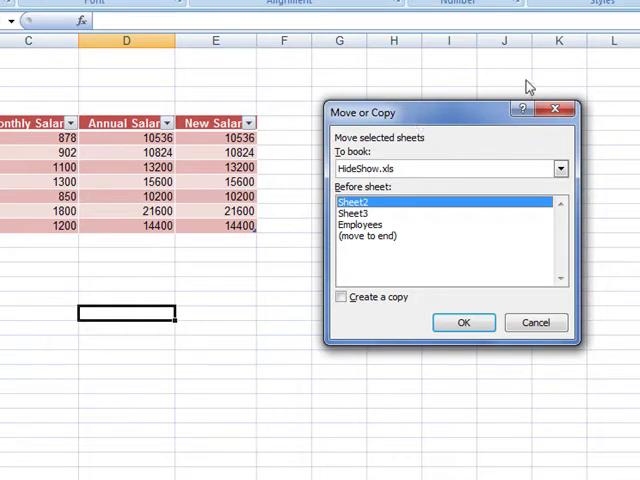
Dismiss the Move or Copy dialog, returning to the Employees salary table.
left_click(464, 322)
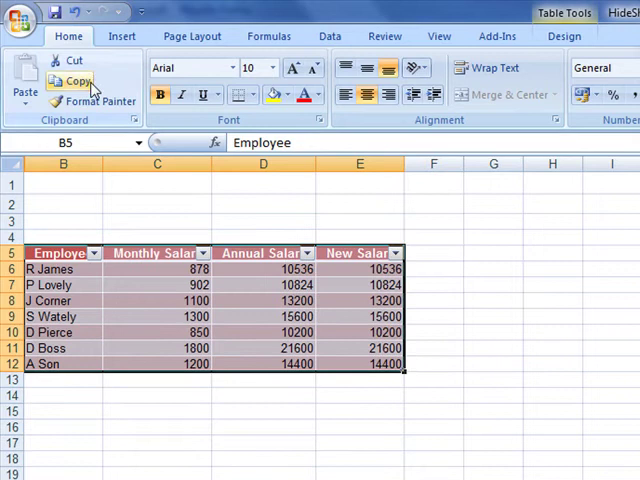
mouse_move(78, 80)
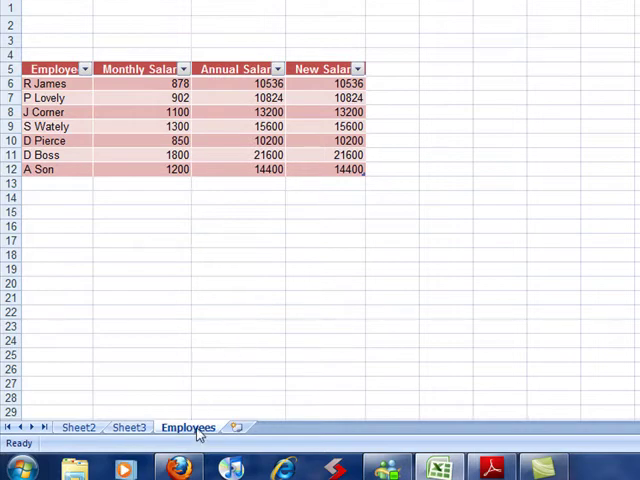
Create a copy of Employees before Sheet2, producing Employees (2) at the front.
right_click(188, 428)
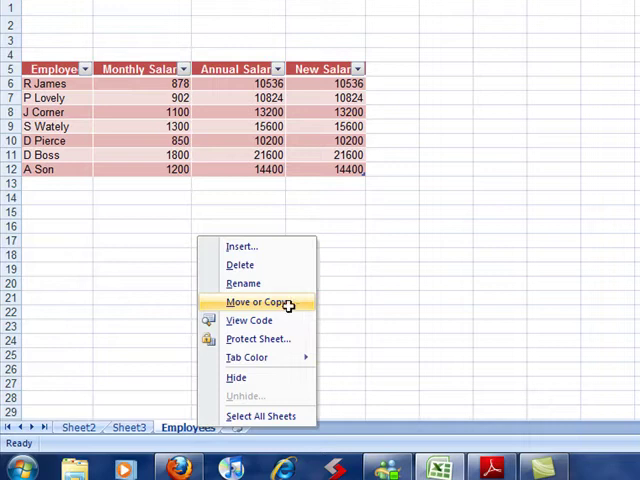
left_click(258, 302)
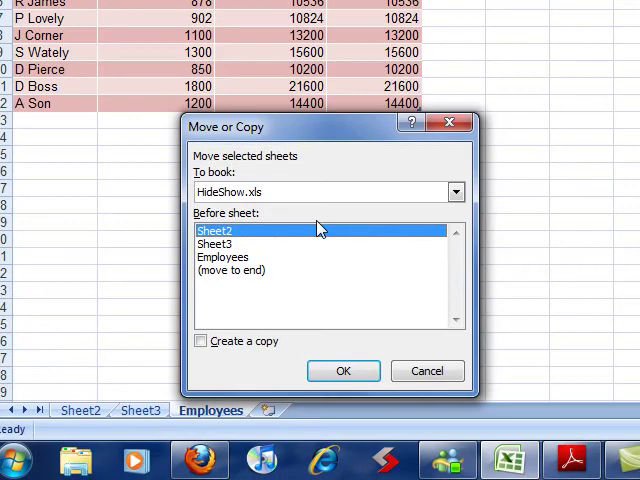
mouse_move(200, 190)
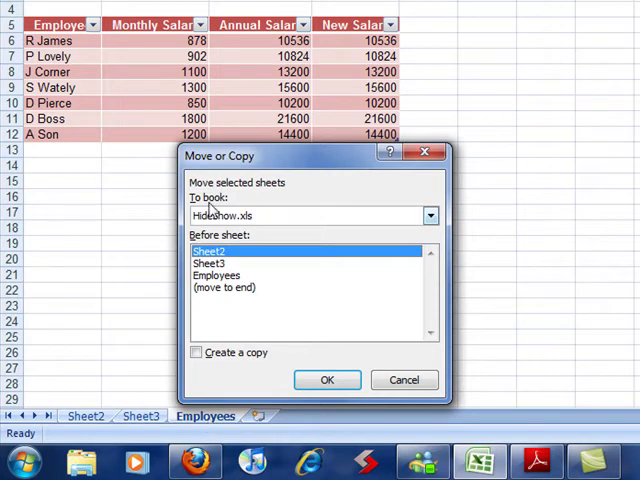
mouse_move(144, 242)
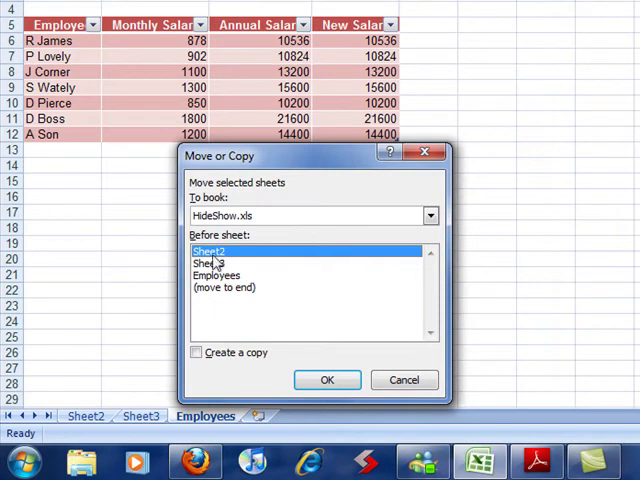
left_click(212, 264)
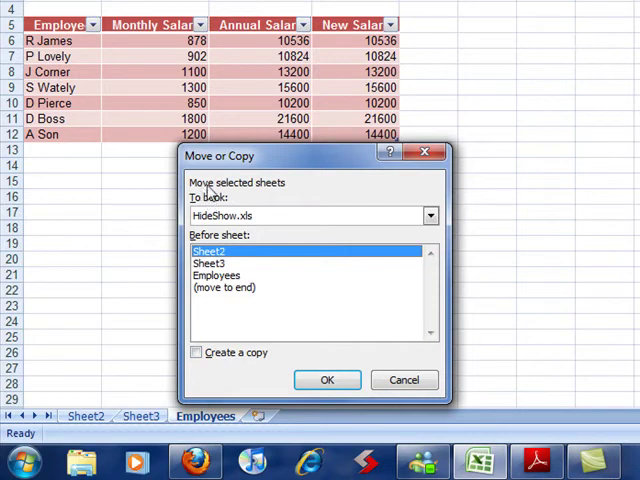
mouse_move(204, 192)
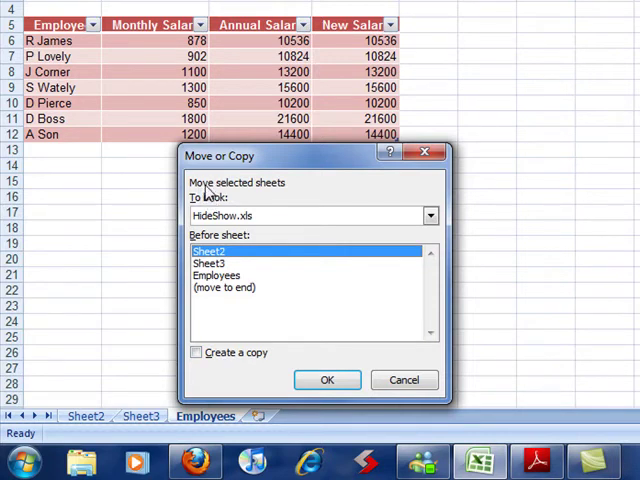
left_click(196, 352)
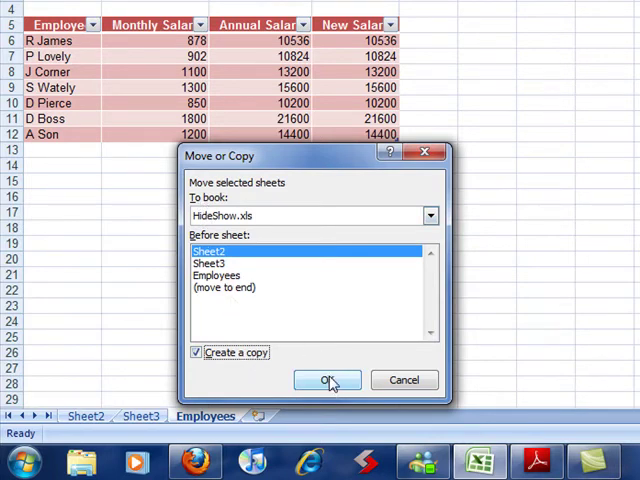
left_click(328, 380)
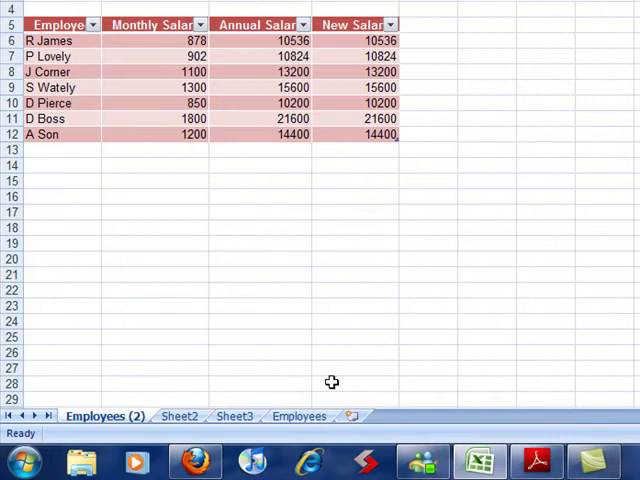
left_click(298, 416)
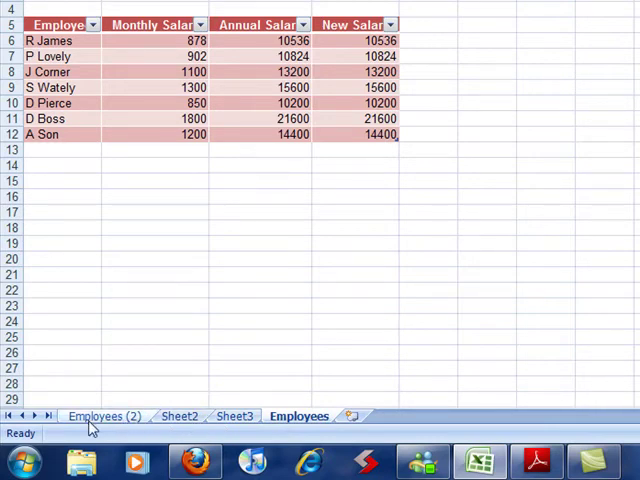
left_click(104, 416)
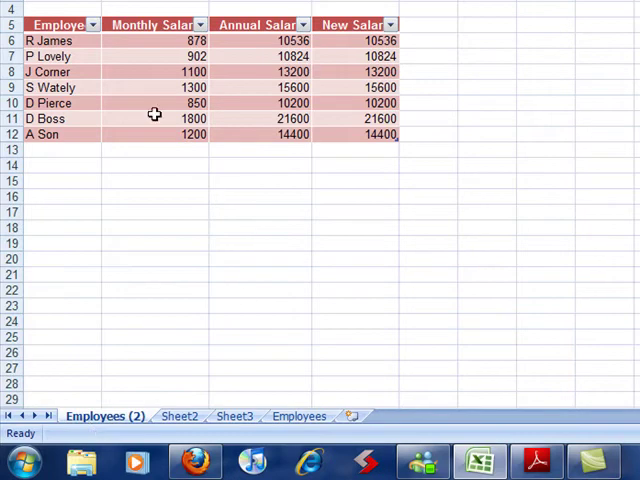
mouse_move(196, 136)
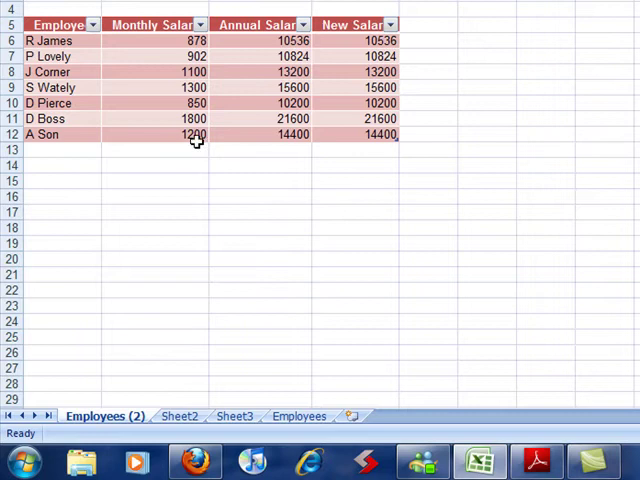
mouse_move(172, 128)
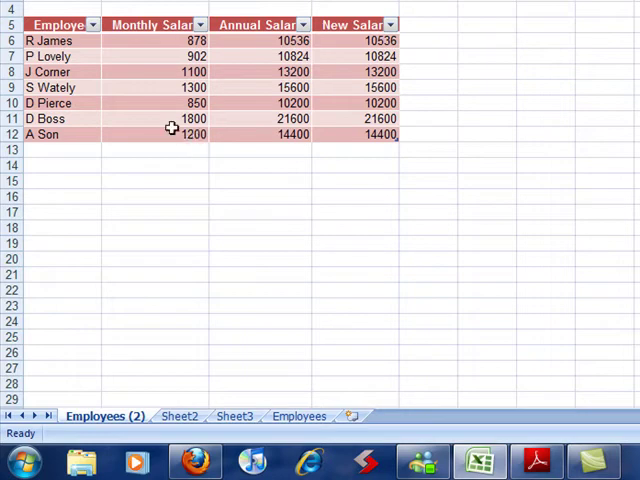
mouse_move(200, 216)
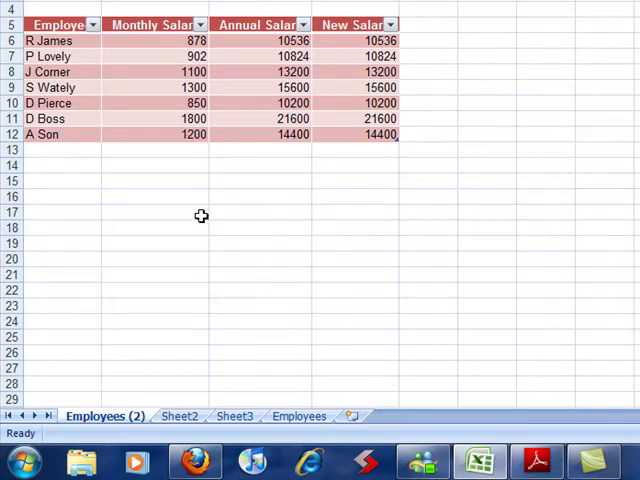
mouse_move(176, 270)
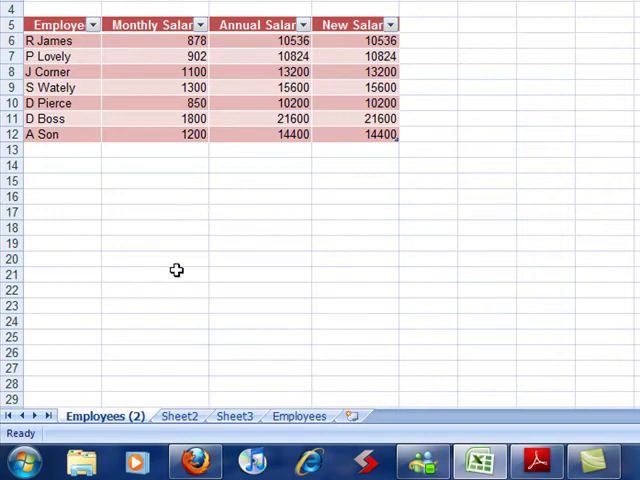
right_click(104, 416)
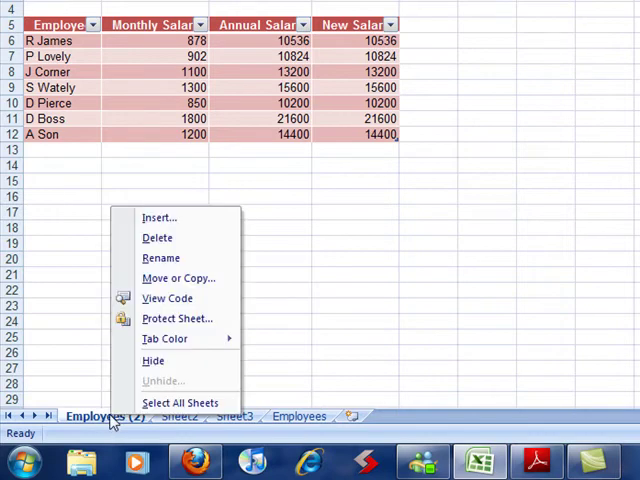
mouse_move(164, 340)
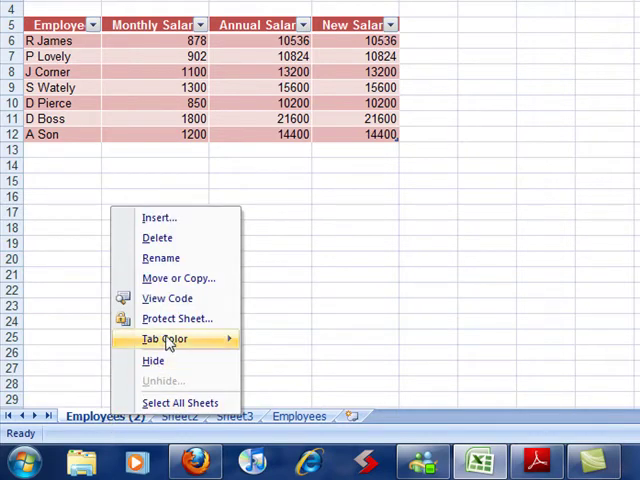
Move Employees (2) to a (new book), creating workbook Book2 with the salary table.
left_click(178, 278)
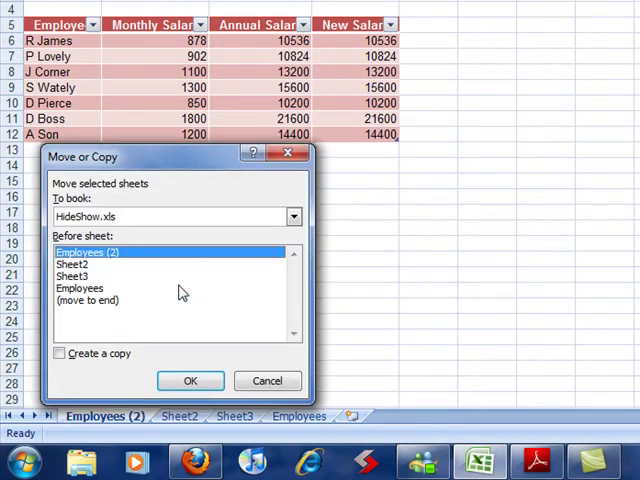
mouse_move(156, 164)
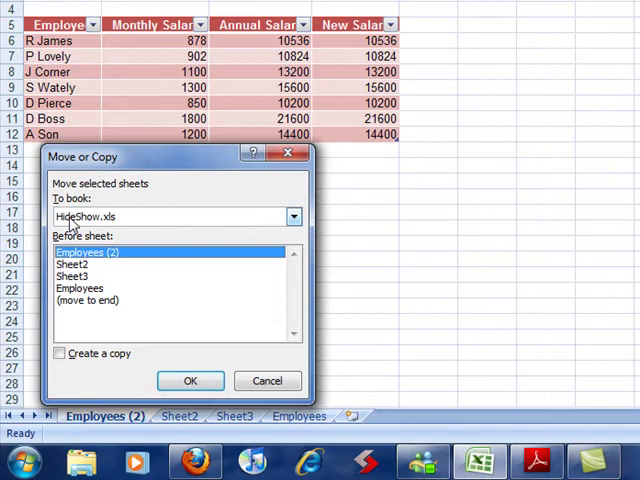
mouse_move(294, 216)
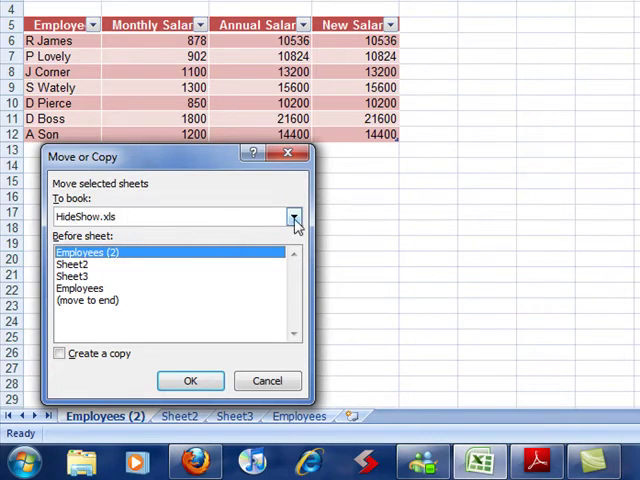
left_click(292, 216)
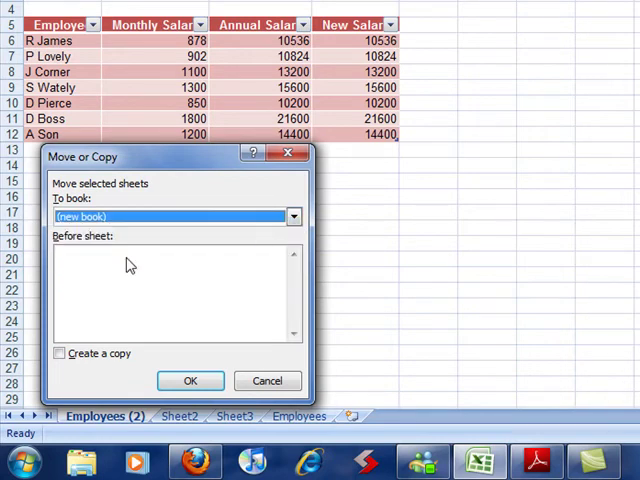
mouse_move(112, 190)
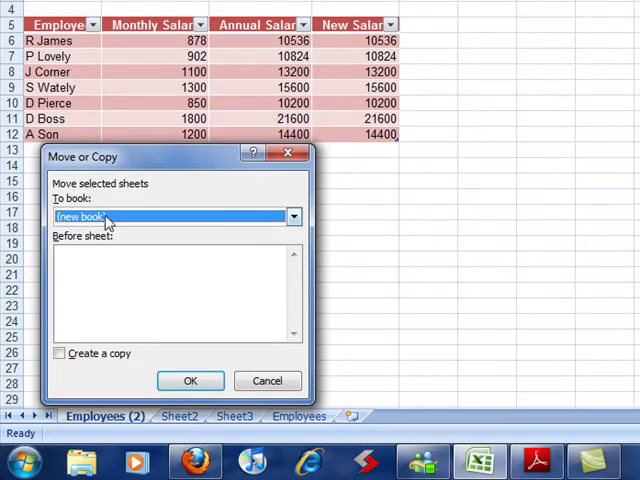
mouse_move(140, 266)
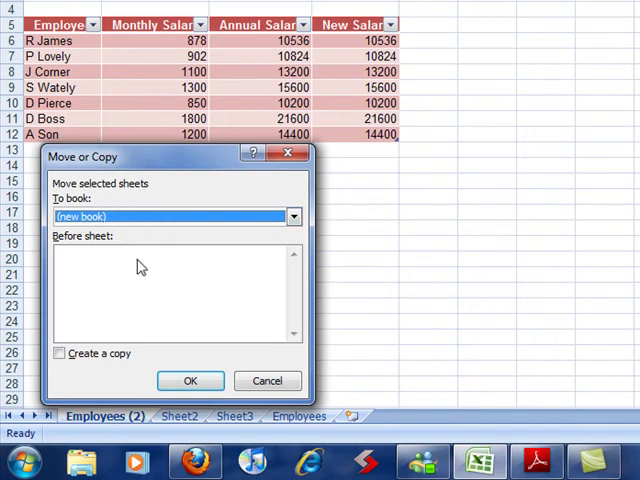
mouse_move(148, 288)
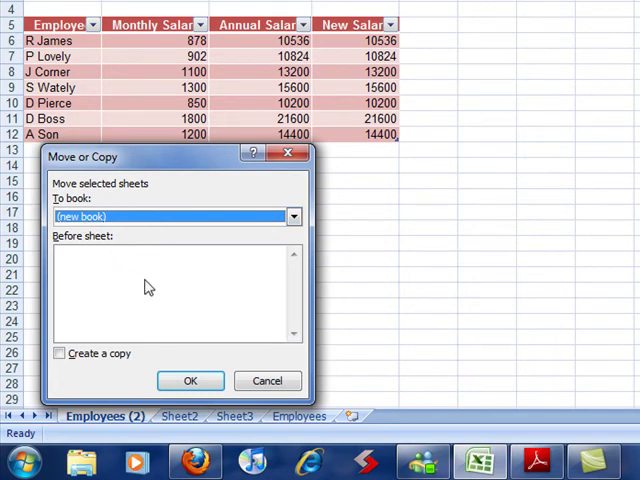
mouse_move(98, 288)
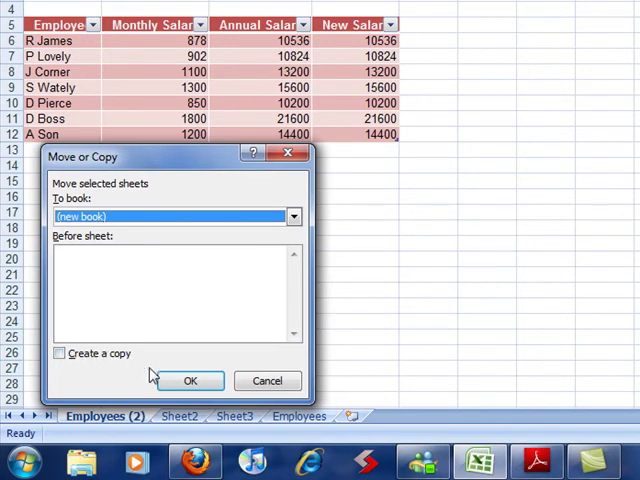
left_click(188, 380)
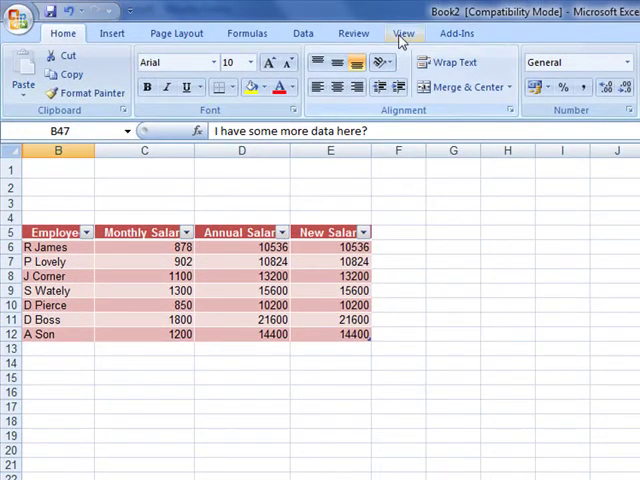
left_click(404, 32)
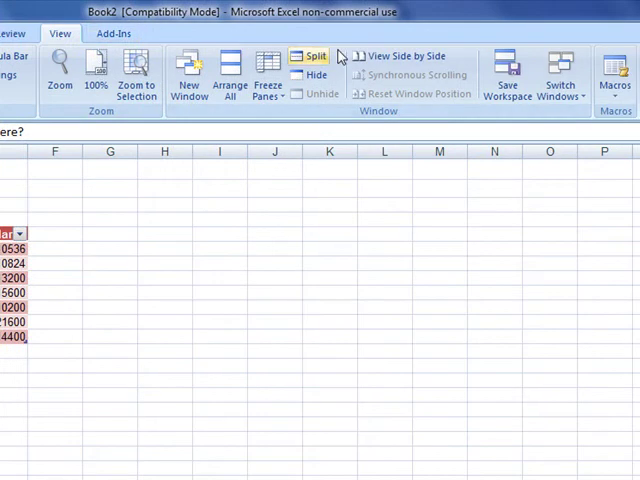
left_click(560, 76)
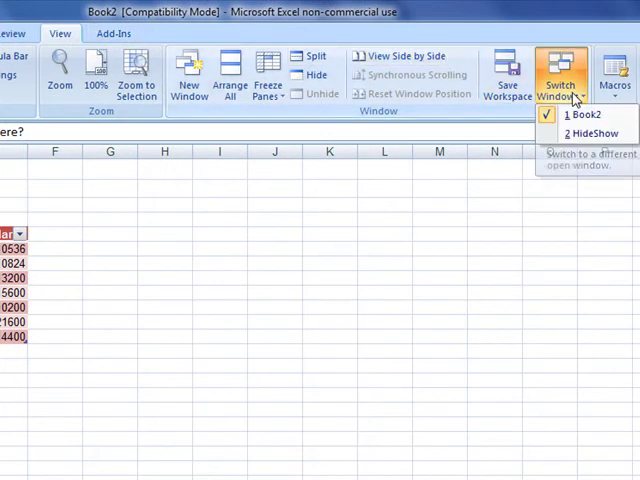
mouse_move(592, 132)
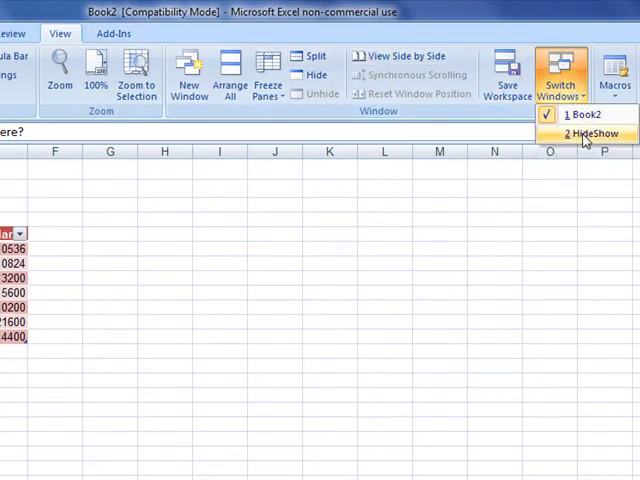
left_click(592, 132)
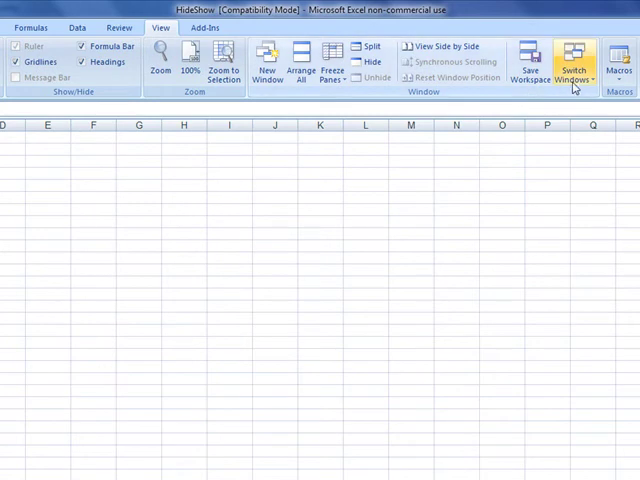
mouse_move(618, 64)
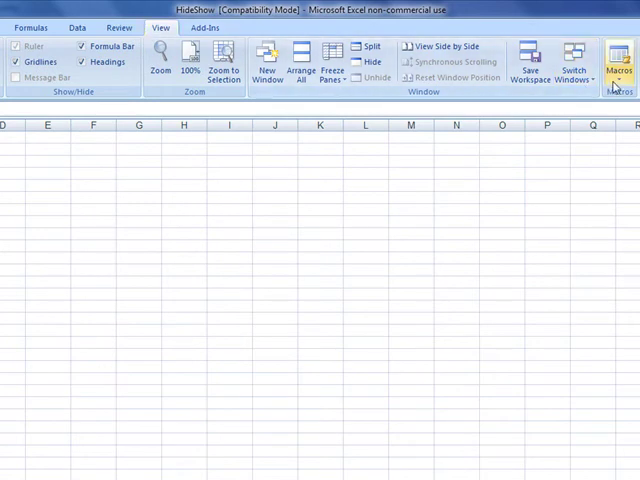
left_click(572, 60)
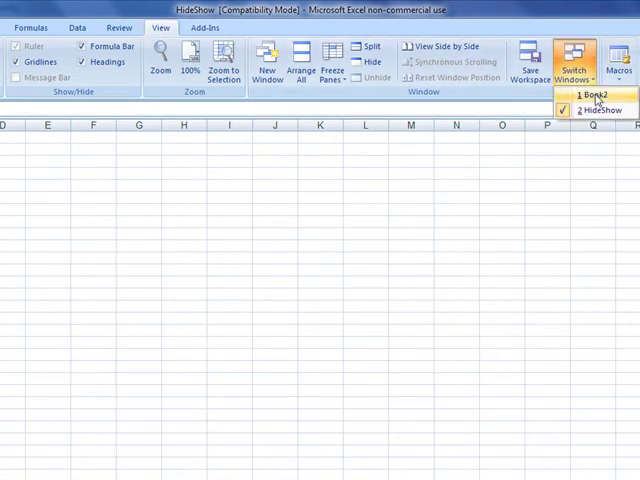
left_click(584, 96)
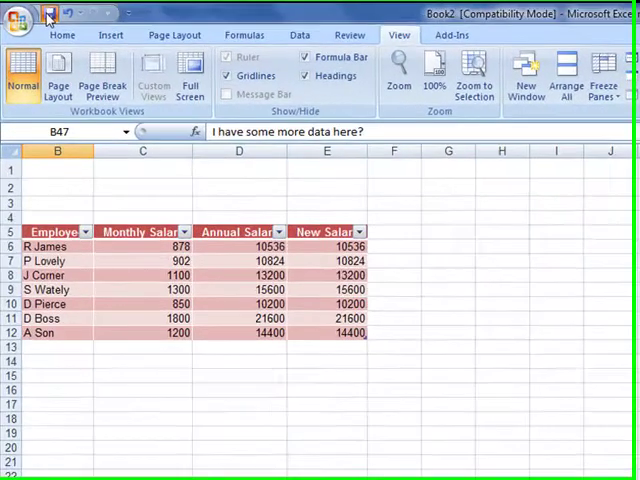
Save the new workbook to the Desktop as Employees 2.
left_click(48, 12)
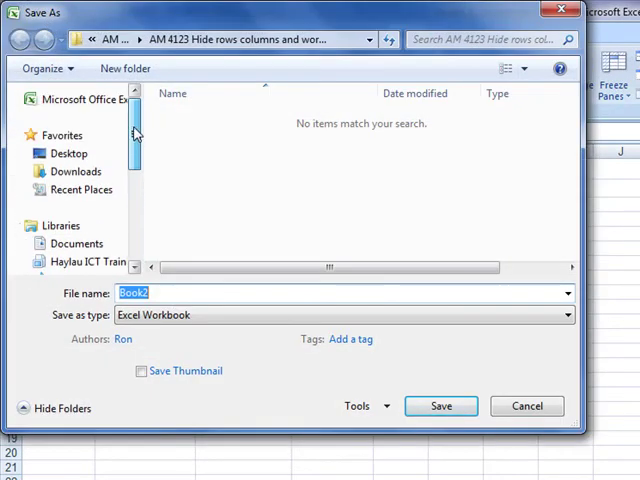
left_click(68, 152)
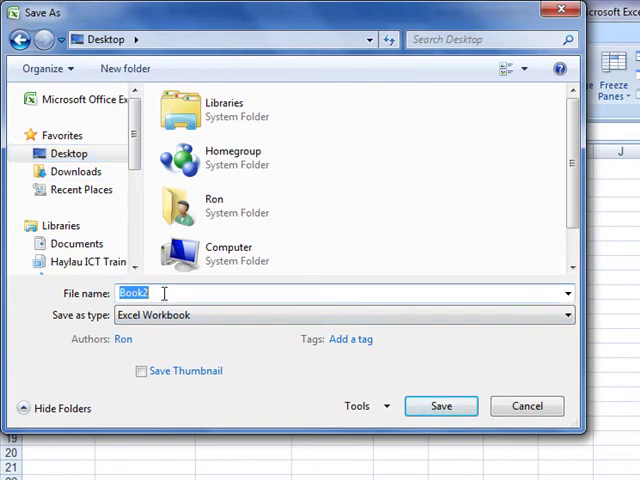
type("Employees 2")
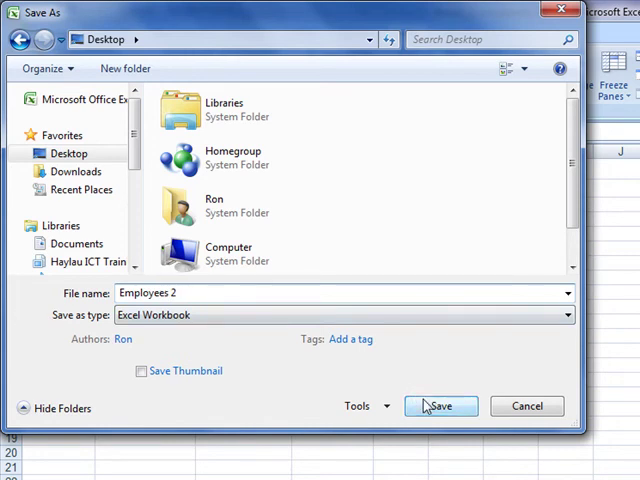
left_click(440, 406)
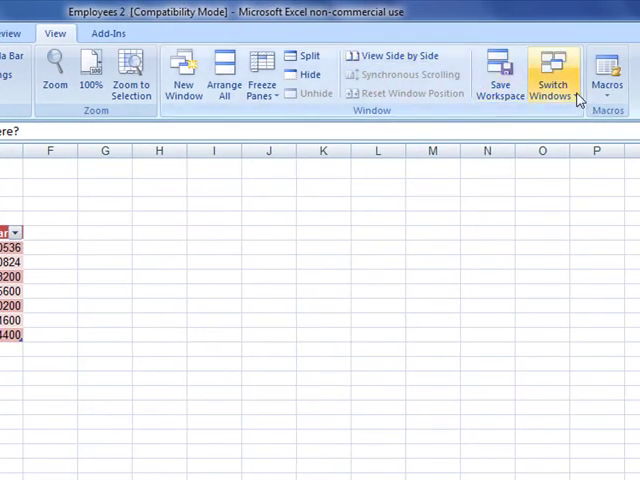
Switch windows back to the HideShow workbook's Employees sheet.
left_click(552, 72)
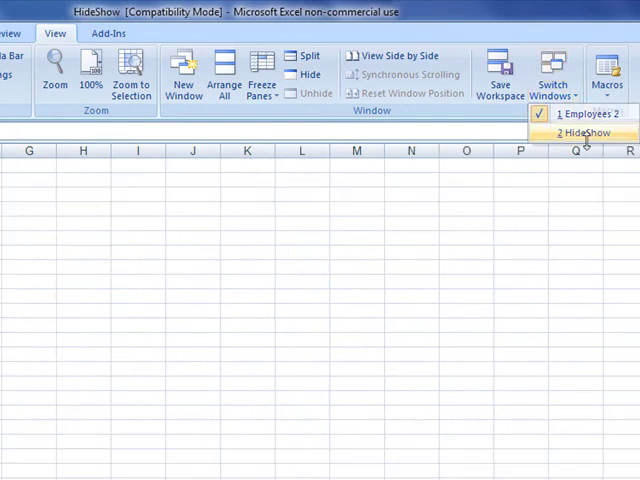
left_click(584, 132)
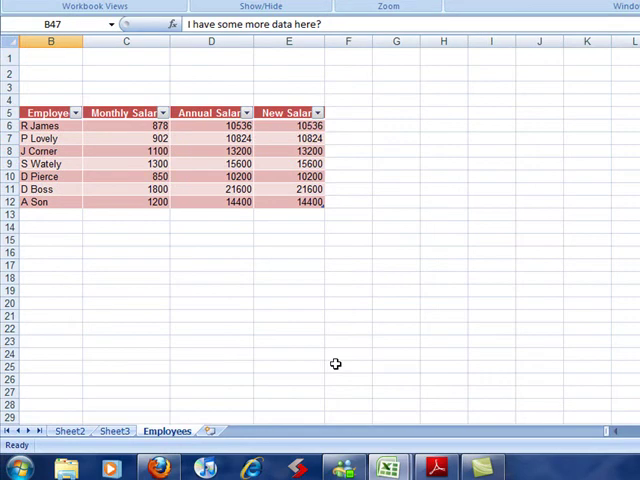
mouse_move(292, 64)
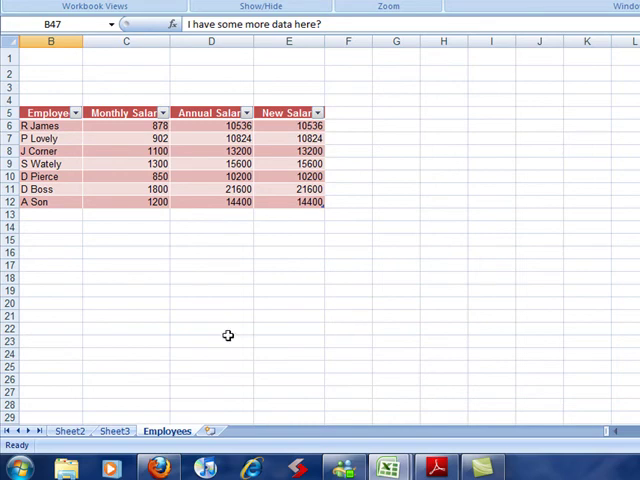
mouse_move(192, 208)
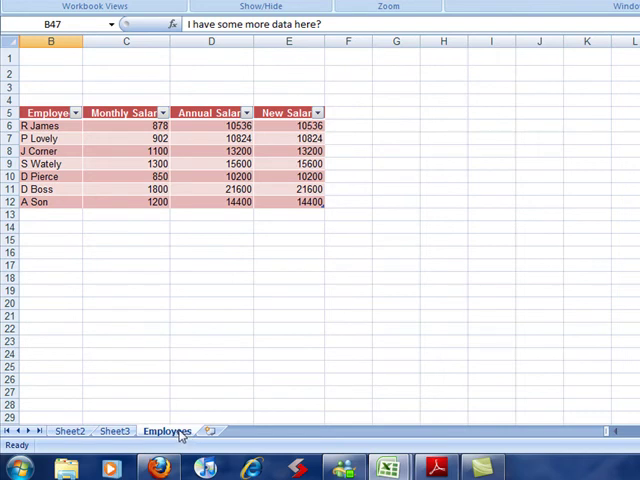
Copy HideShow's Employees sheet into Employees 2.xlsx, ahead of Employees (2).
right_click(204, 416)
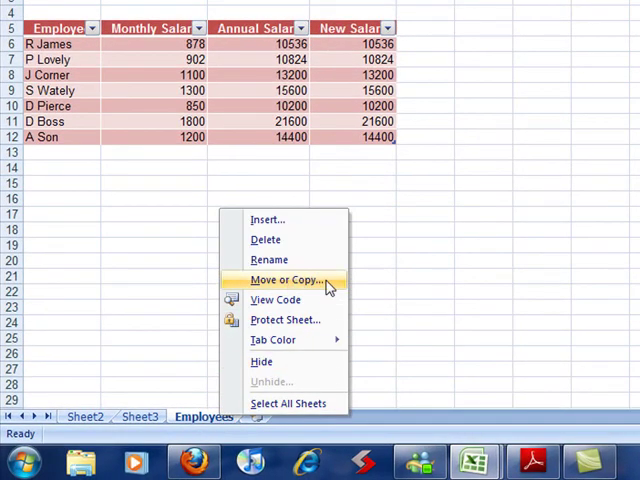
left_click(286, 280)
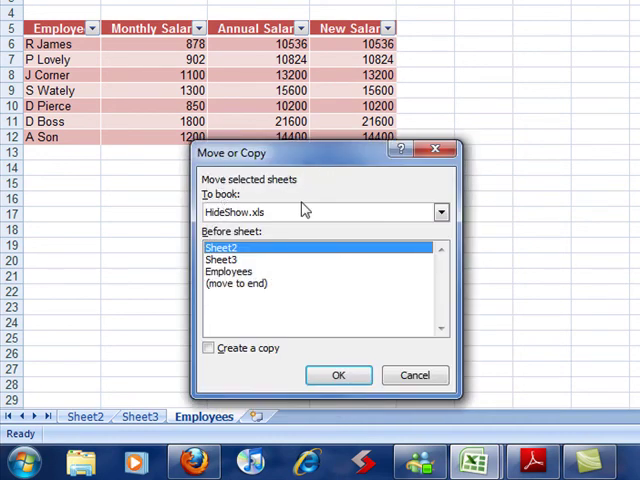
left_click(440, 212)
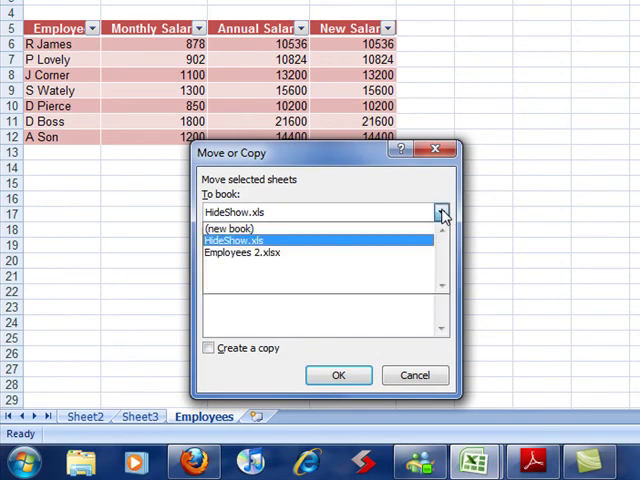
left_click(232, 228)
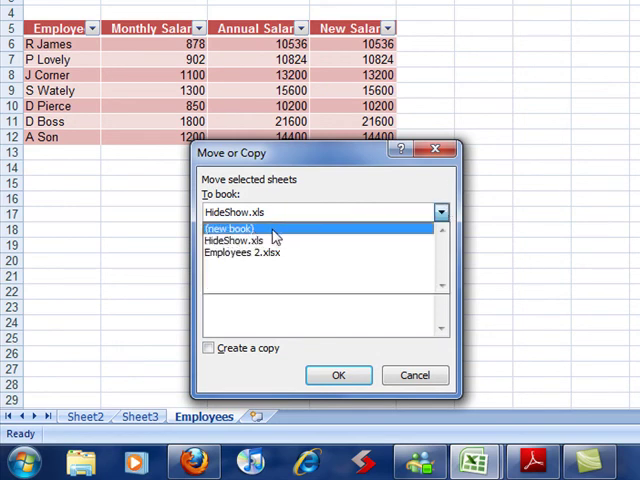
left_click(246, 252)
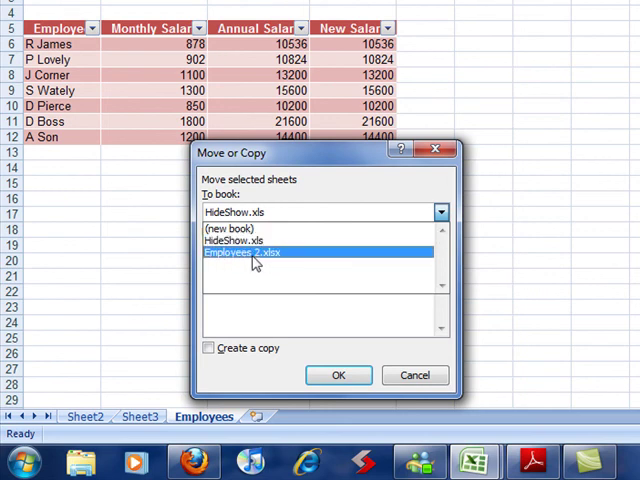
mouse_move(252, 262)
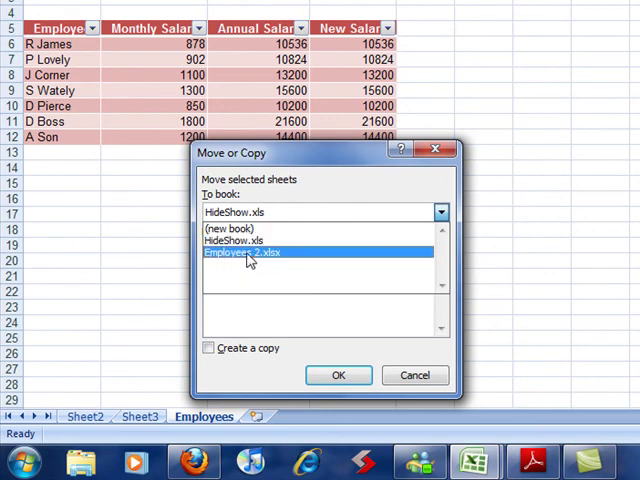
left_click(264, 252)
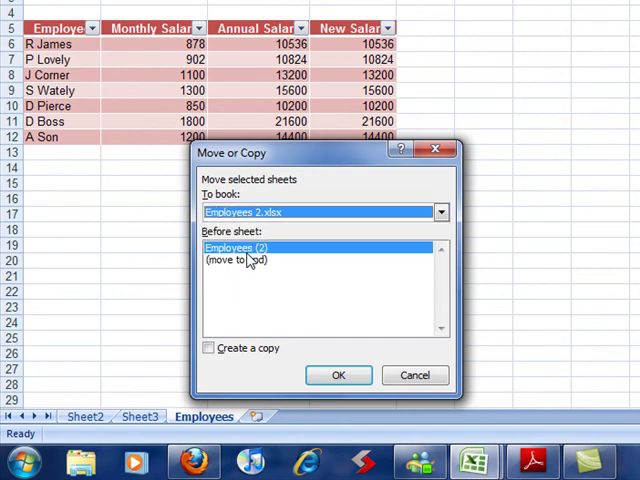
mouse_move(248, 304)
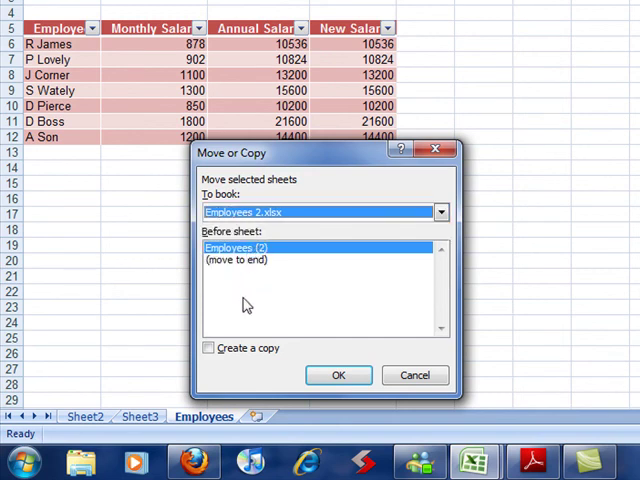
left_click(208, 348)
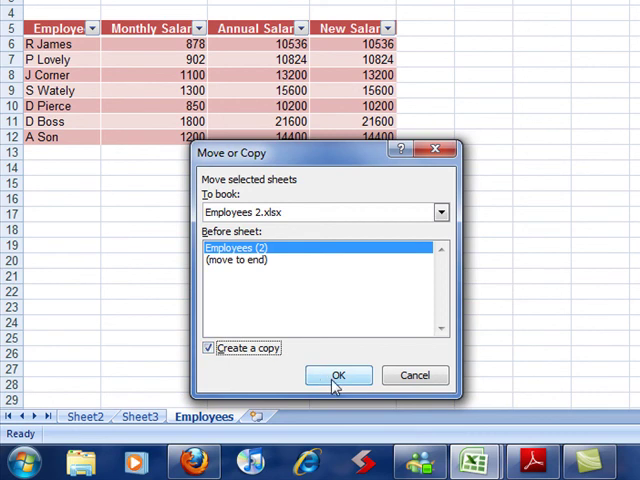
left_click(338, 376)
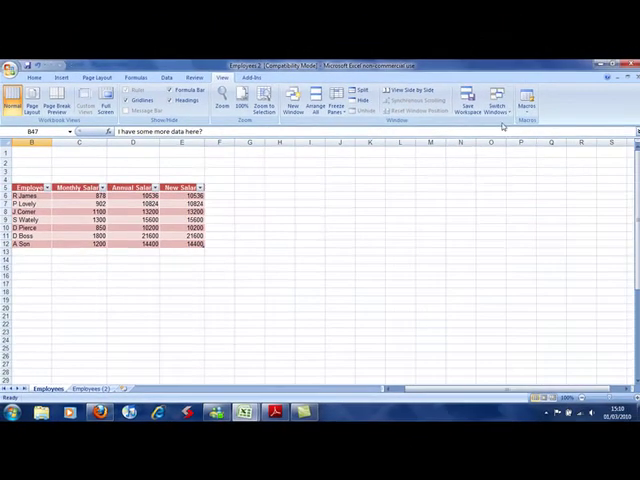
Switch windows from Employees 2 back to the HideShow workbook.
left_click(496, 96)
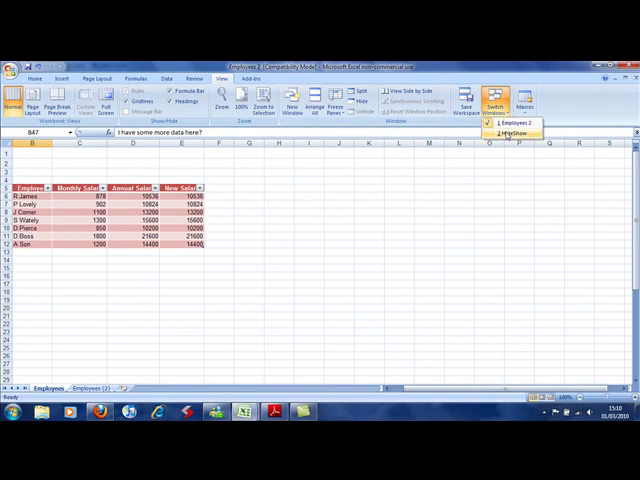
left_click(504, 132)
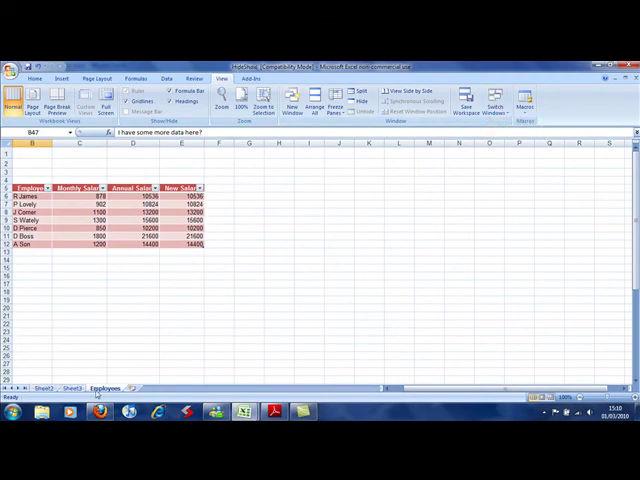